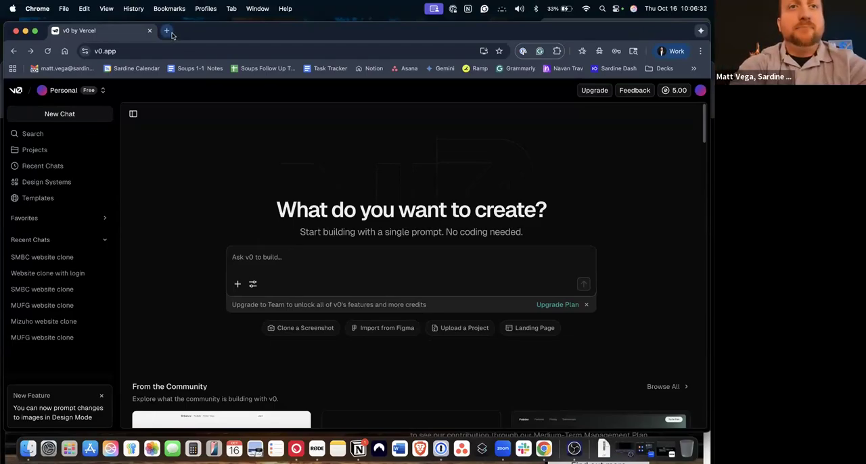
Search Google for 'smbc bank' in a new tab and browse the results
left_click(166, 30)
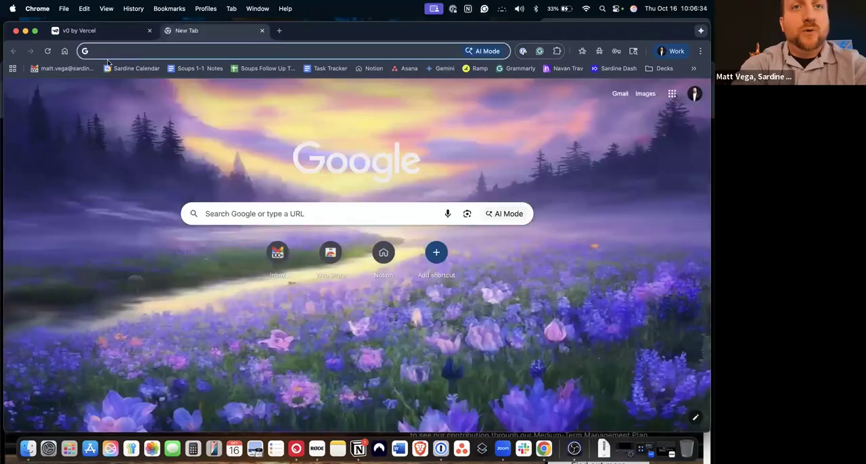
type("Sardine.ai")
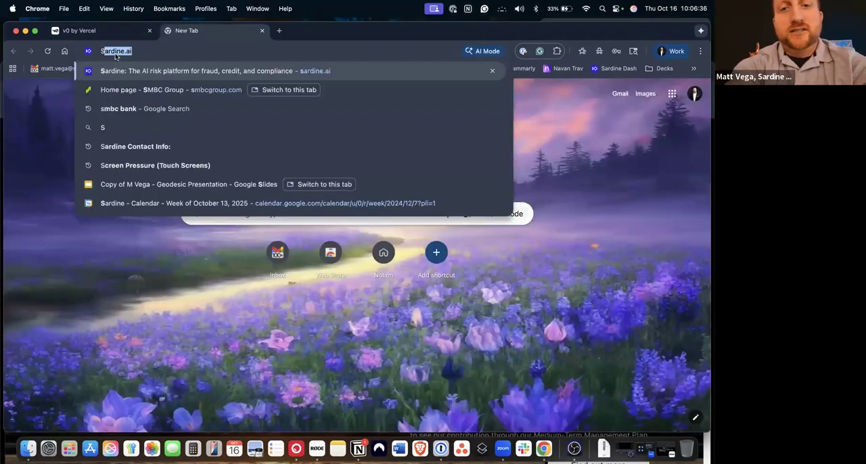
type("SMBC a")
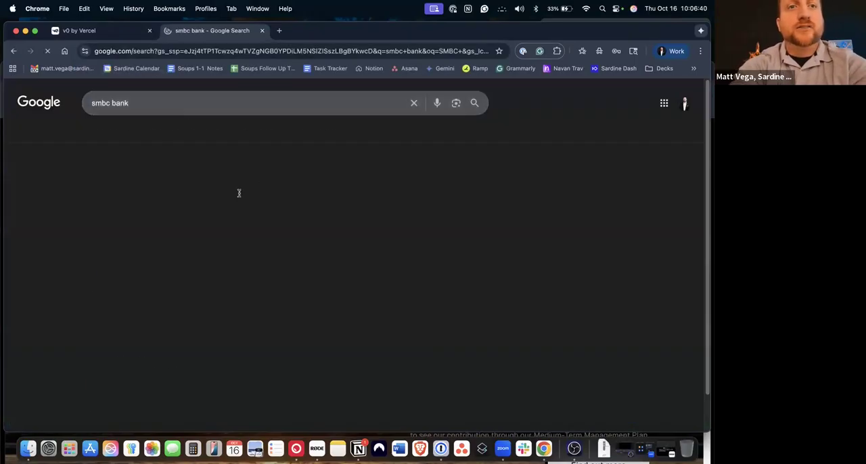
scroll("down", 3)
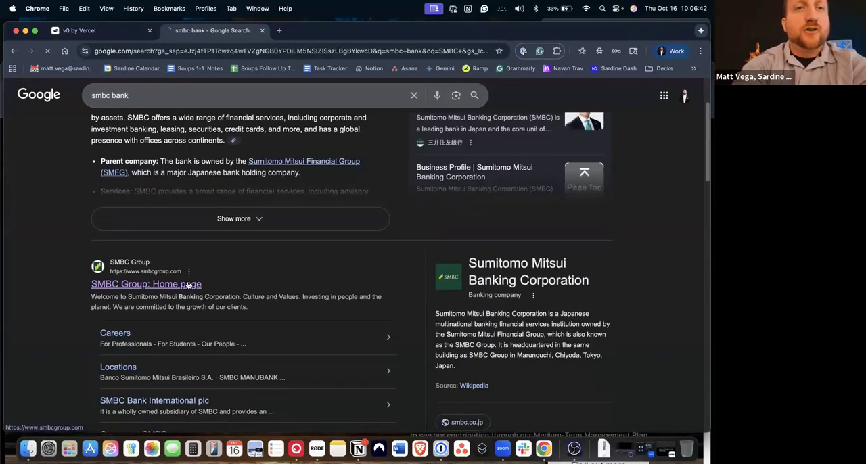
Open the SMBC Group home result and browse down to the Americas home page
left_click(146, 284)
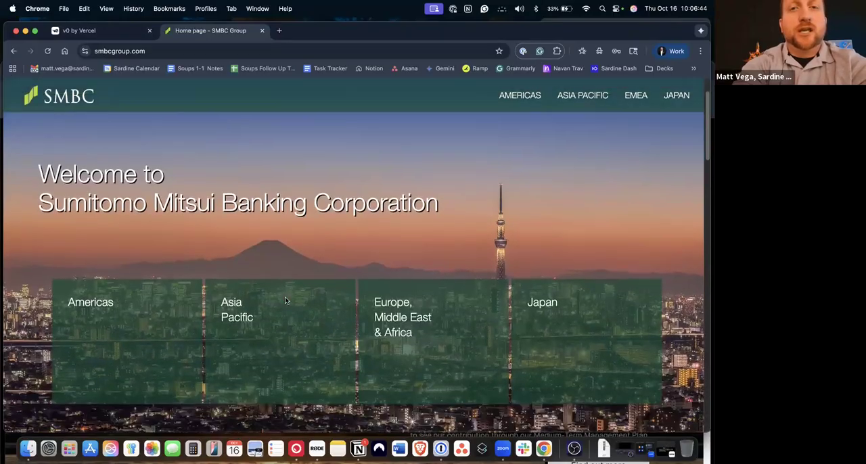
mouse_move(284, 300)
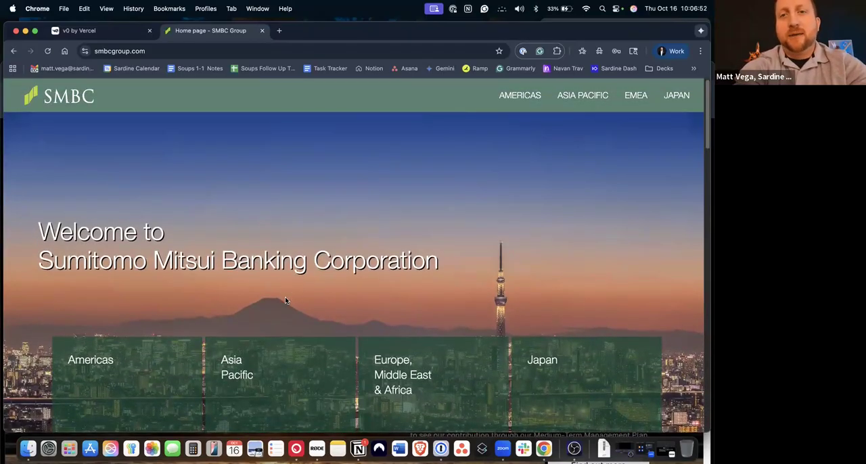
scroll("down", 3)
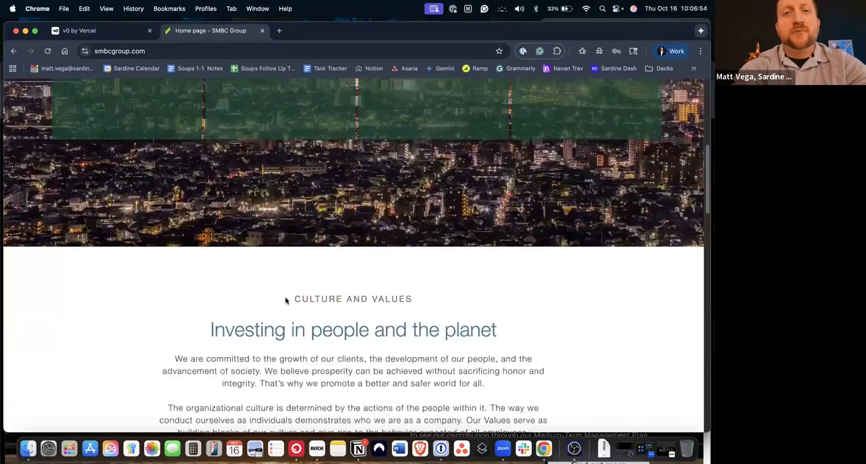
scroll("down", 3)
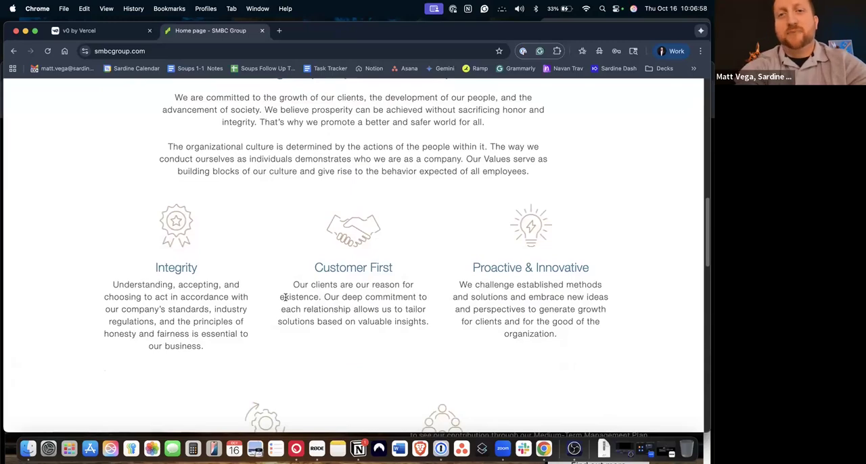
scroll("up", 3)
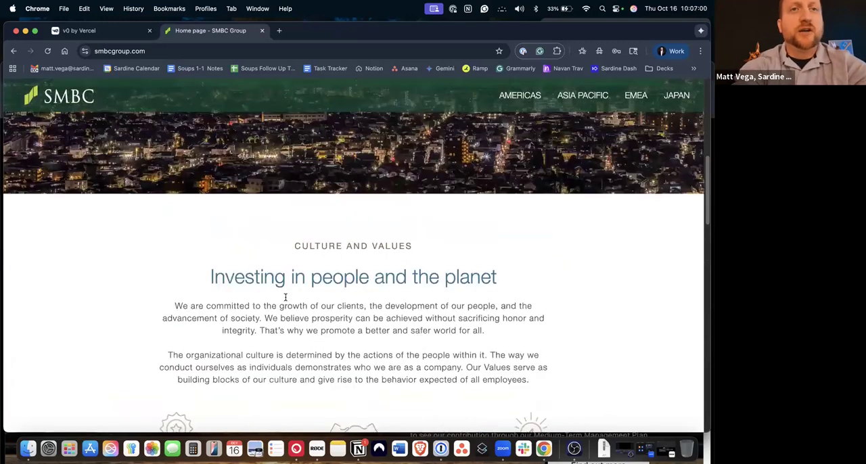
scroll("up", 3)
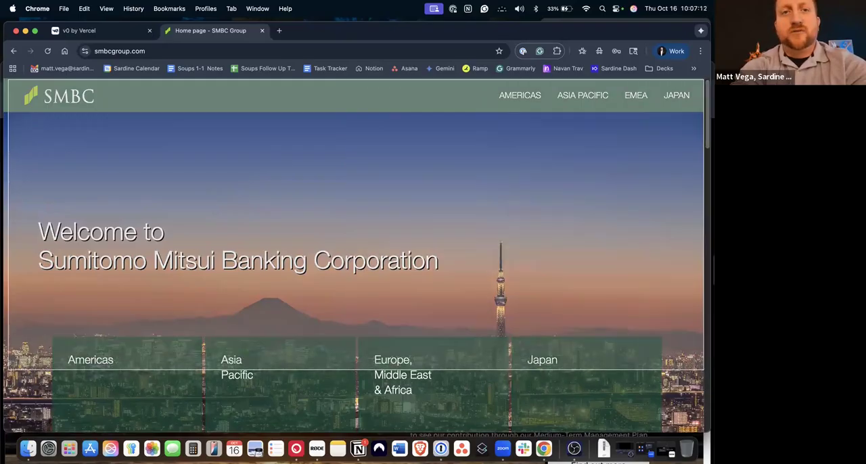
scroll("down", 3)
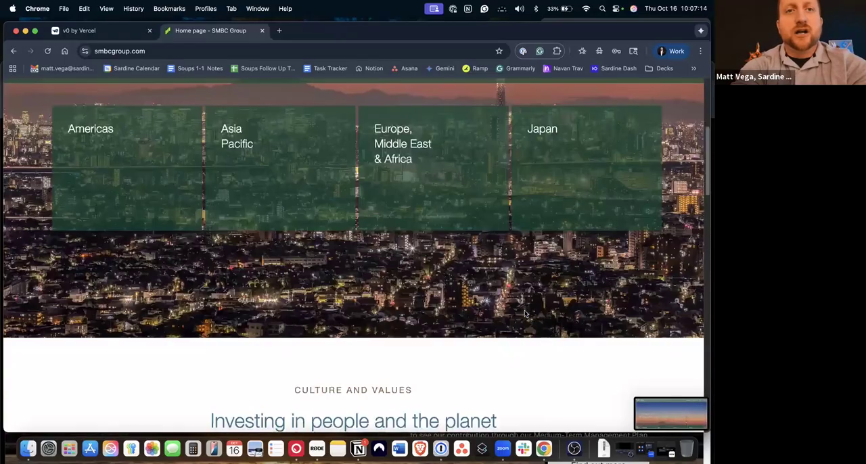
scroll("down", 3)
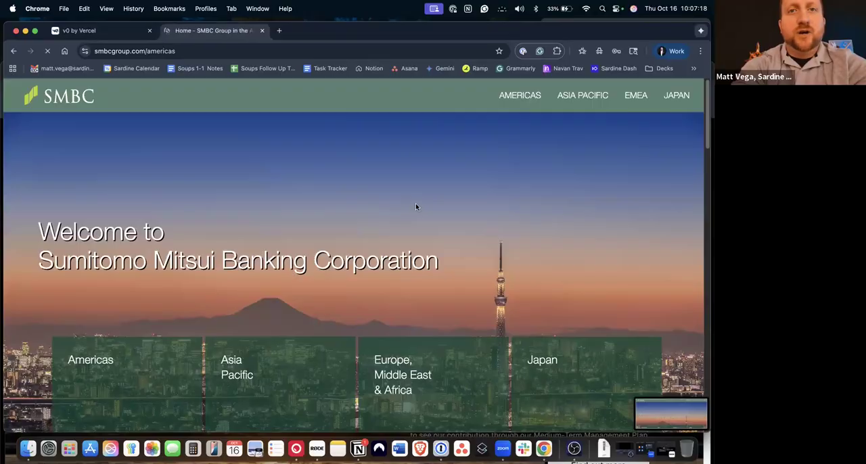
scroll("down", 3)
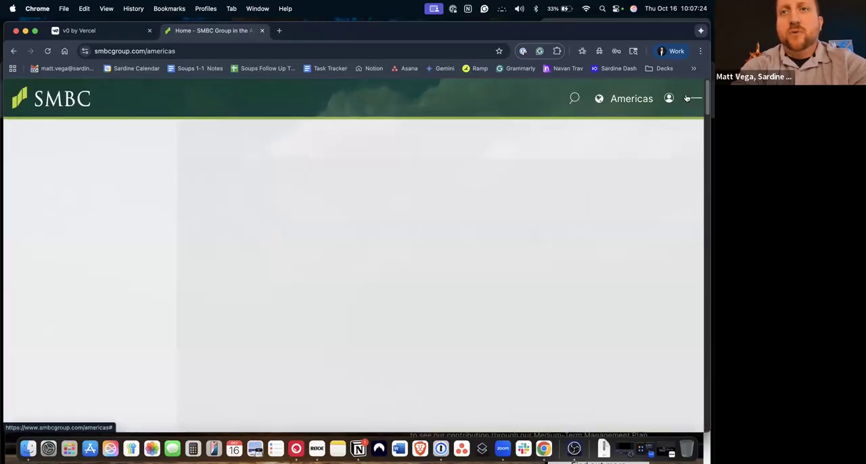
Explore the Americas site's extra-links menu and search field, then leave the tab
left_click(692, 97)
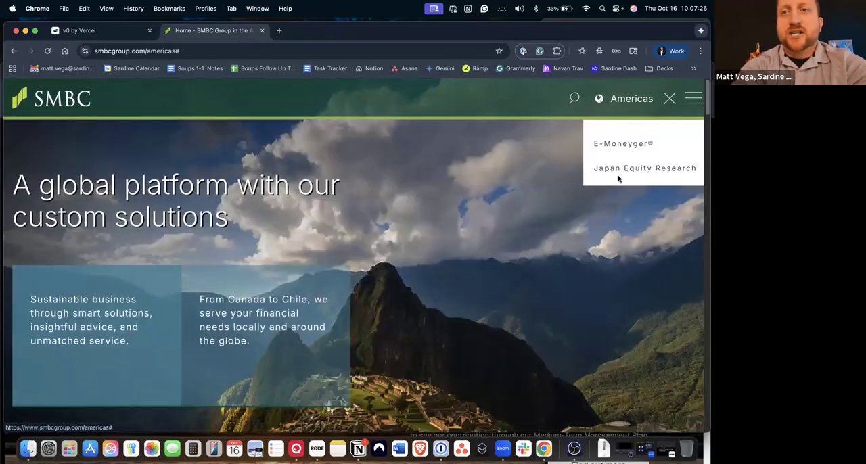
left_click(573, 97)
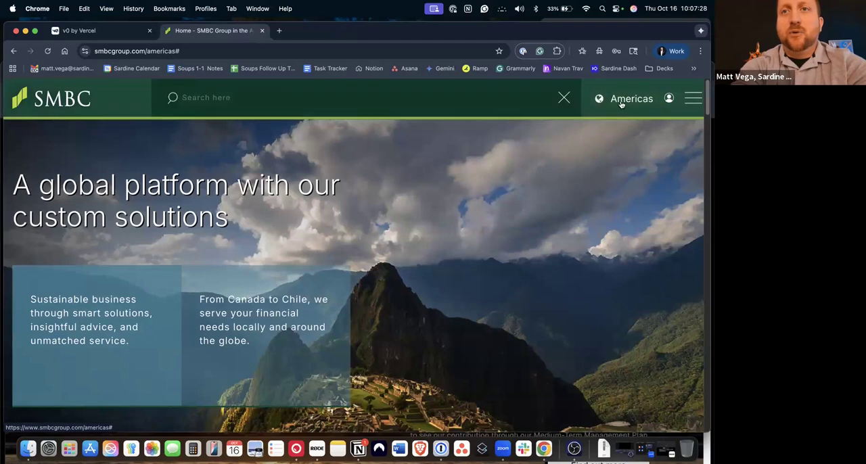
left_click(564, 97)
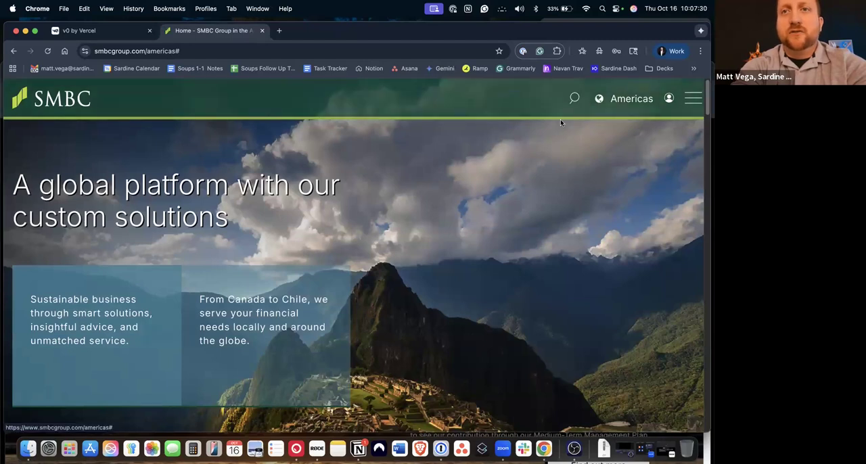
left_click(88, 30)
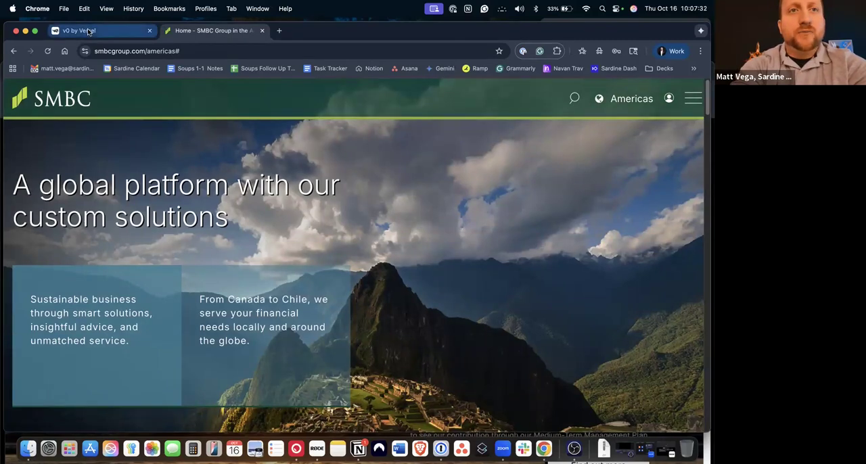
Write the v0 prompt 'Create me a copy of this website and create a login portal'
left_click(79, 30)
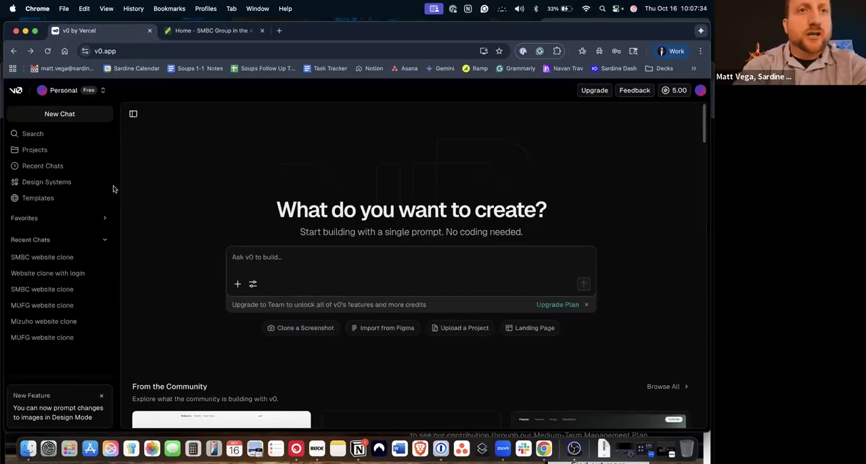
mouse_move(269, 239)
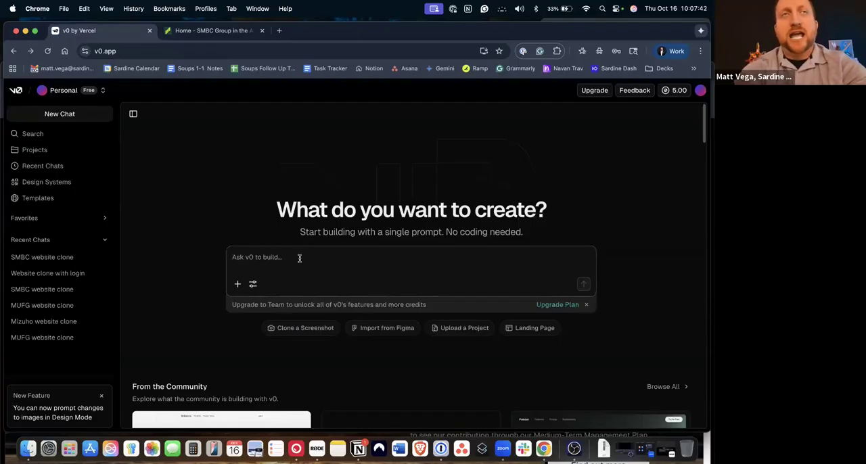
left_click(299, 257)
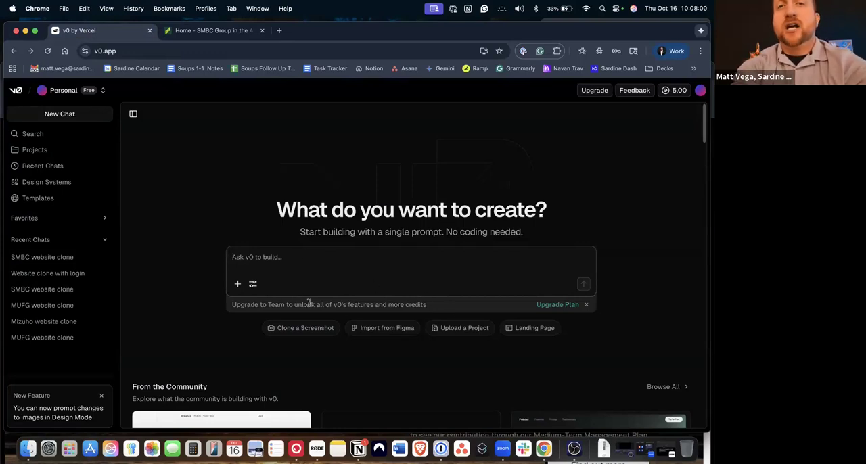
mouse_move(252, 285)
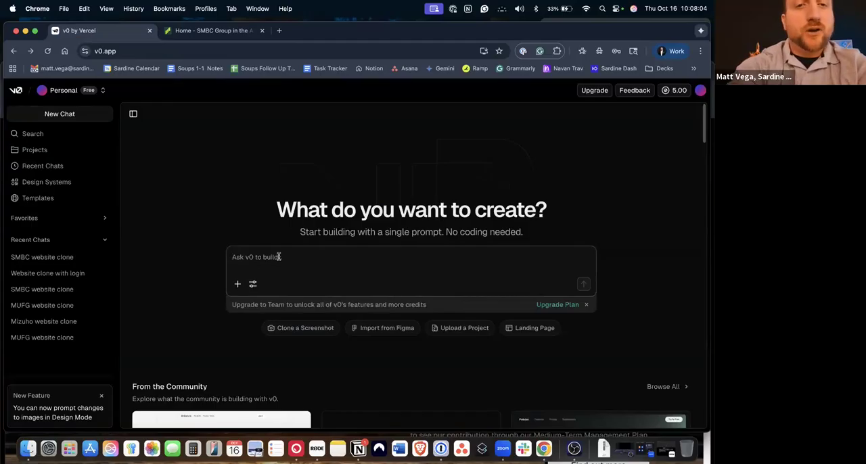
type("Create me a")
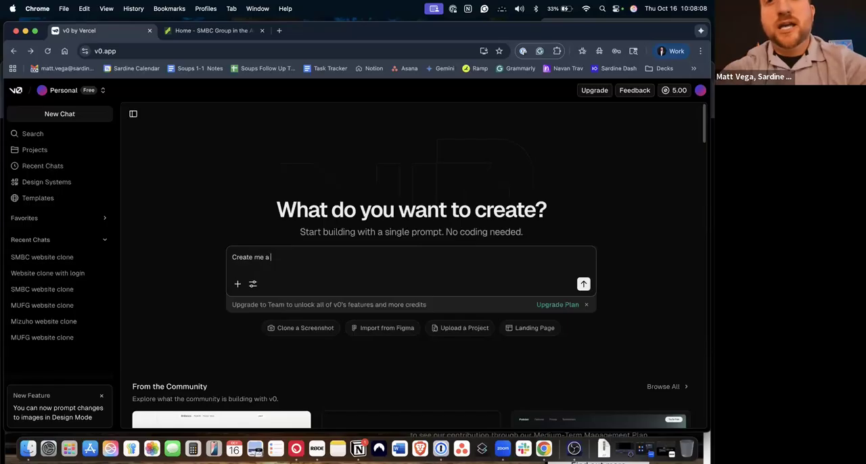
type("copy of this website and")
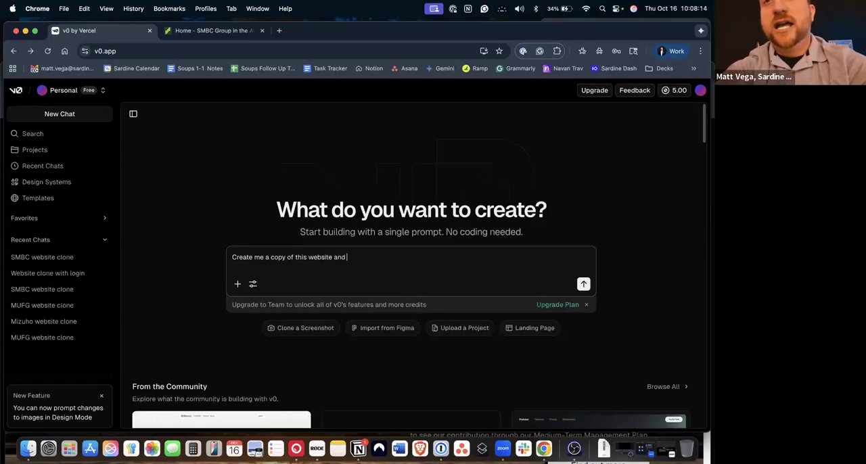
type("create")
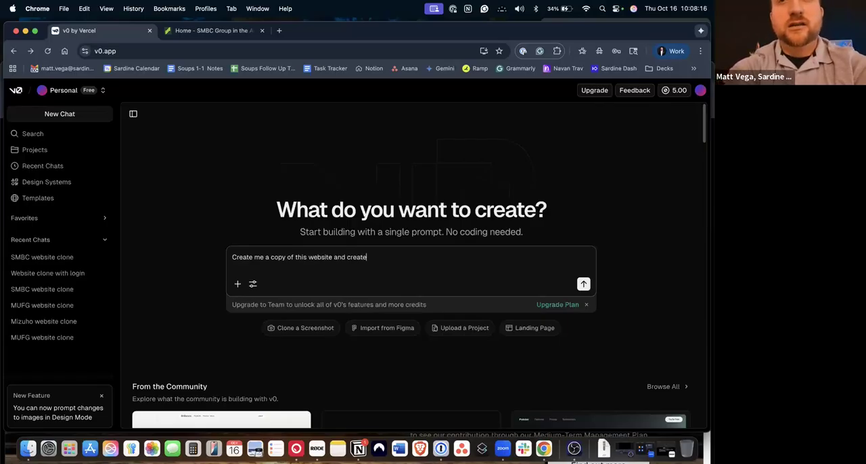
type("a login")
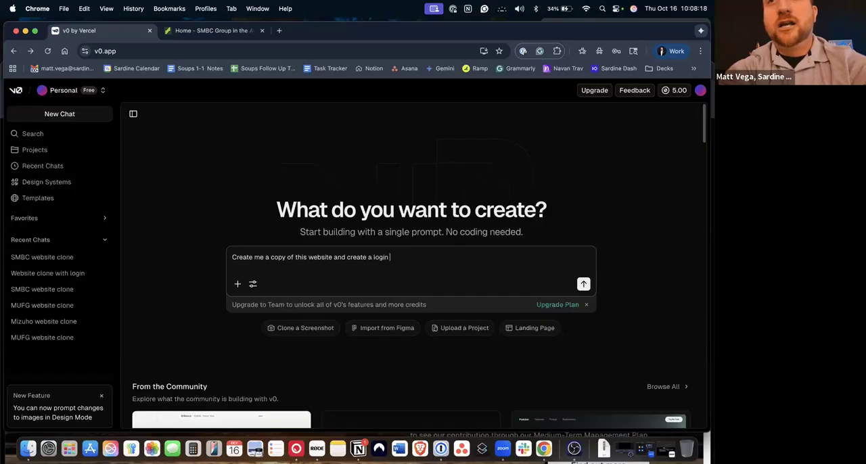
type("porr")
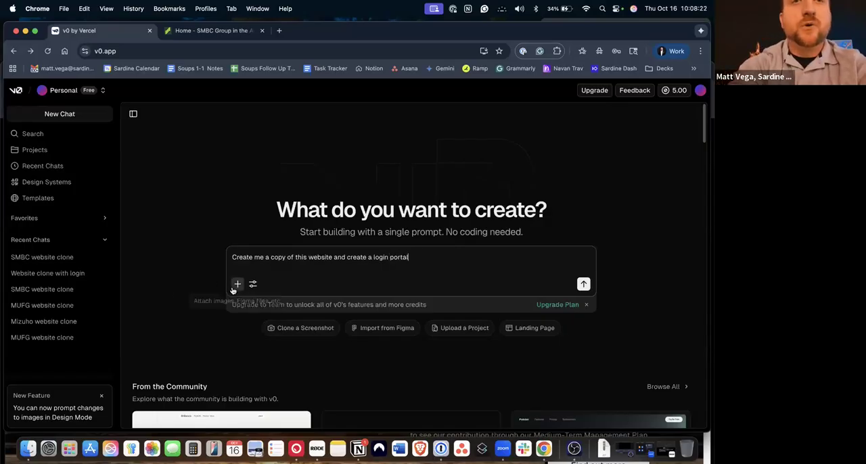
Attach the most recent site screenshot from the Screenshots folder to the prompt
left_click(236, 284)
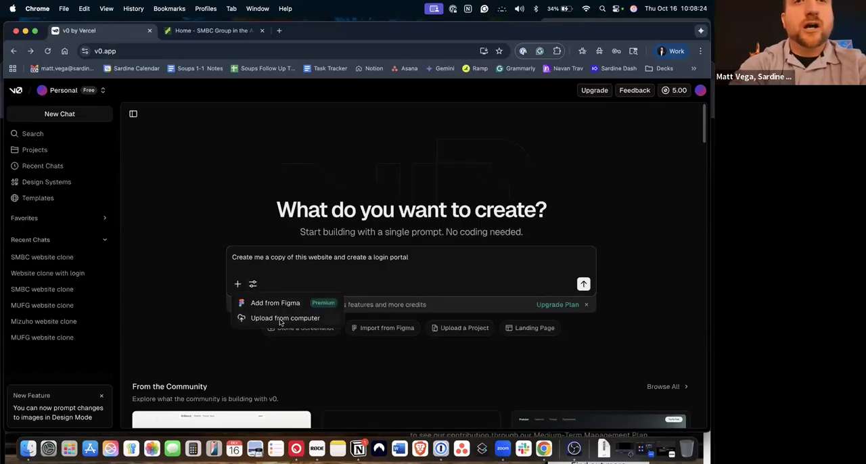
left_click(284, 318)
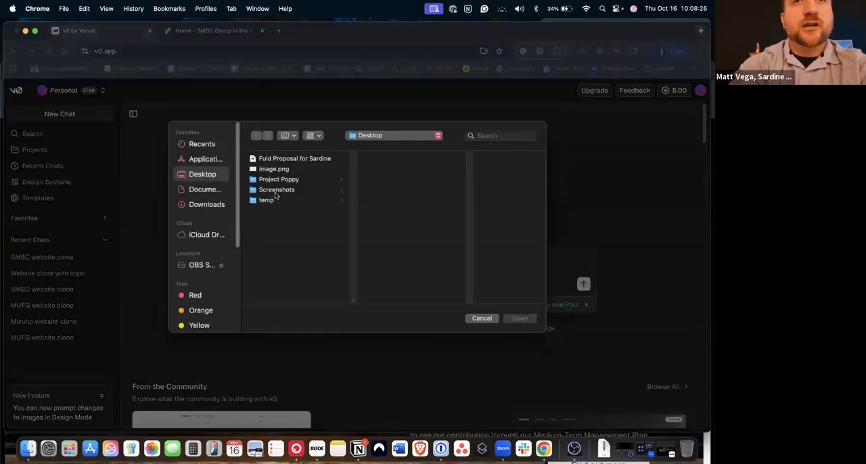
left_click(276, 189)
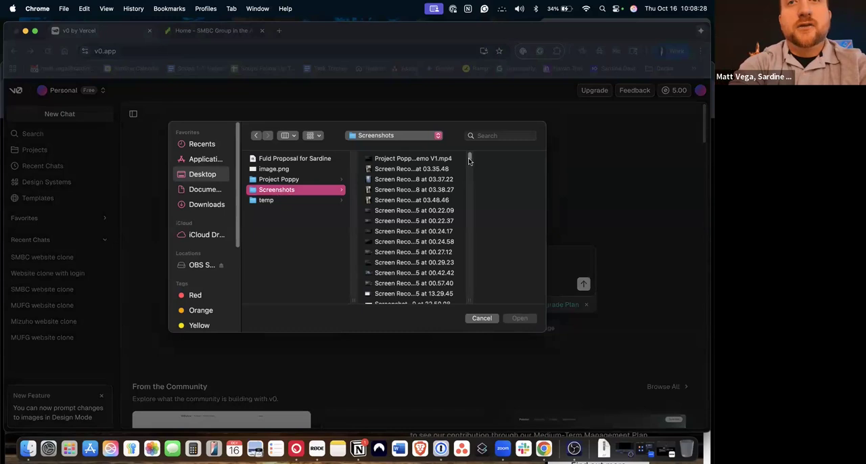
scroll("down", 3)
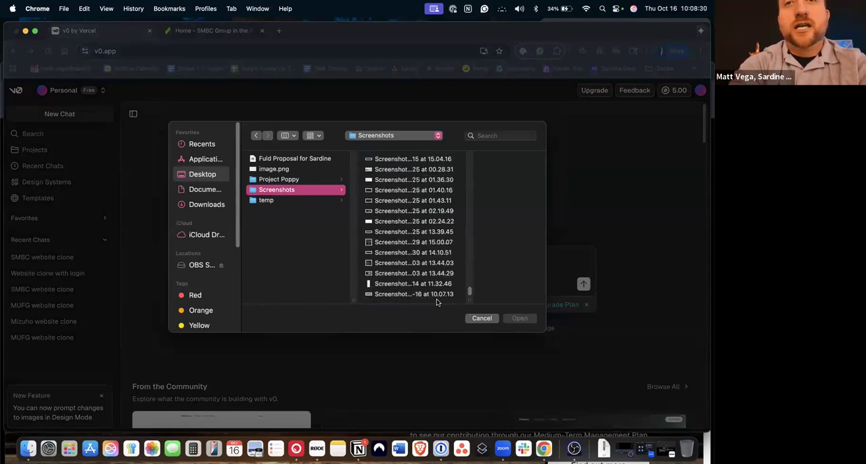
left_click(414, 293)
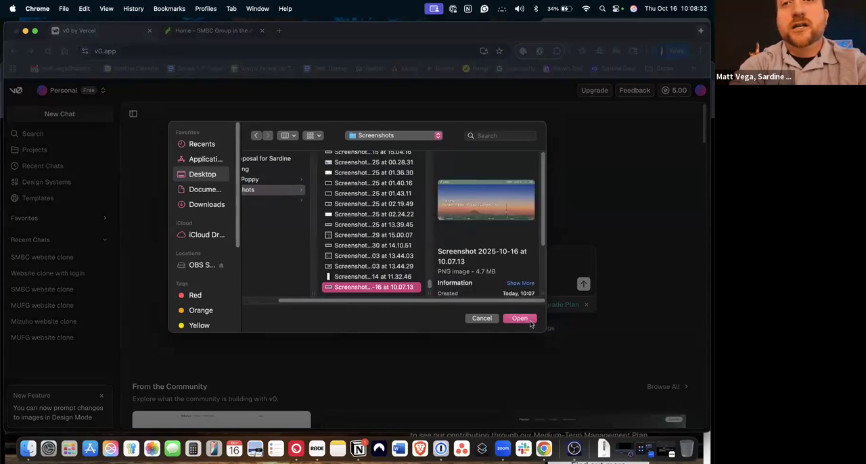
left_click(519, 318)
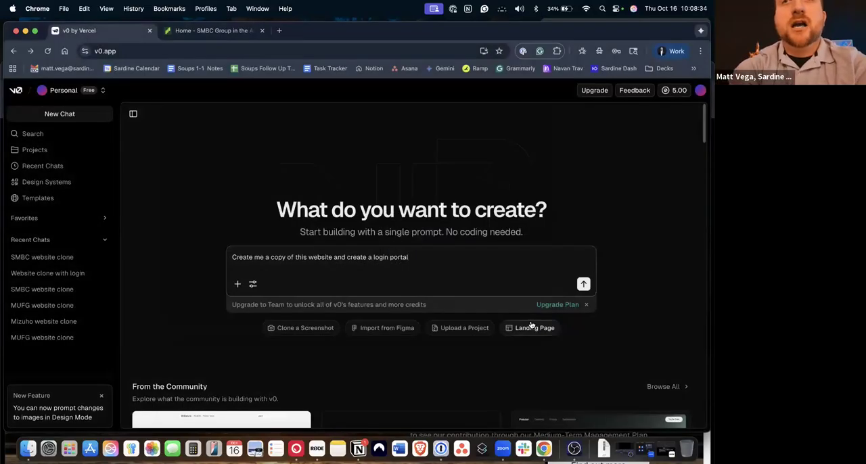
Send the website-copy request and answer v0's questions with the newest site screenshot
left_click(581, 284)
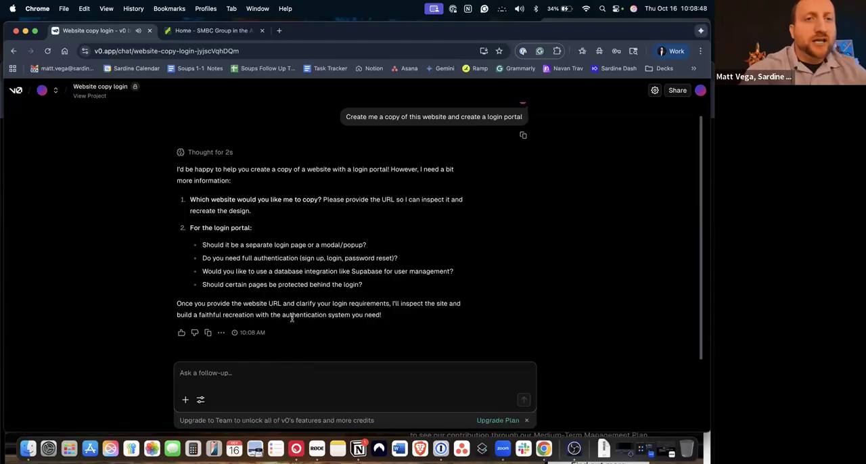
mouse_move(292, 360)
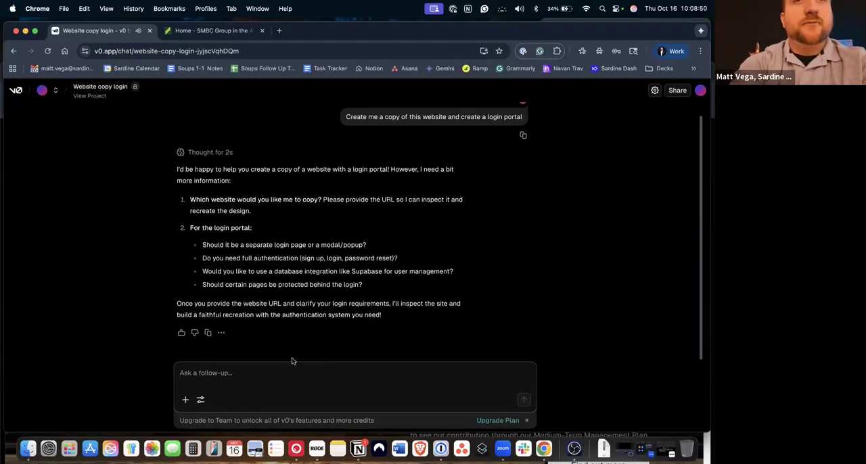
left_click(186, 400)
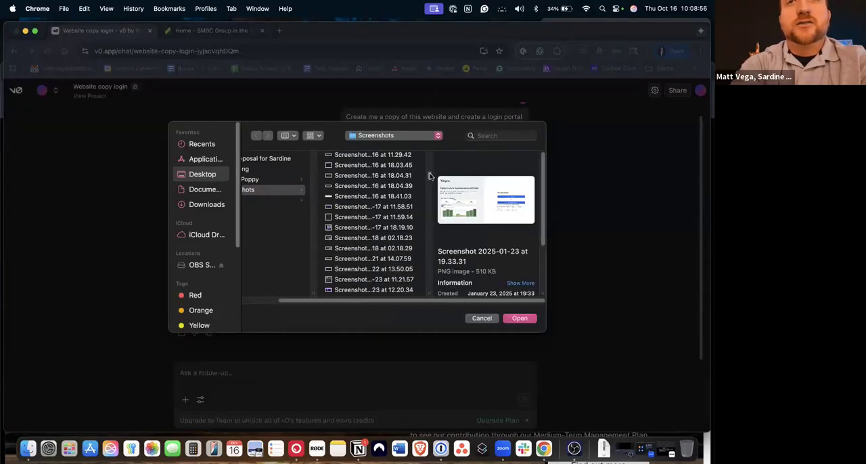
scroll("down", 3)
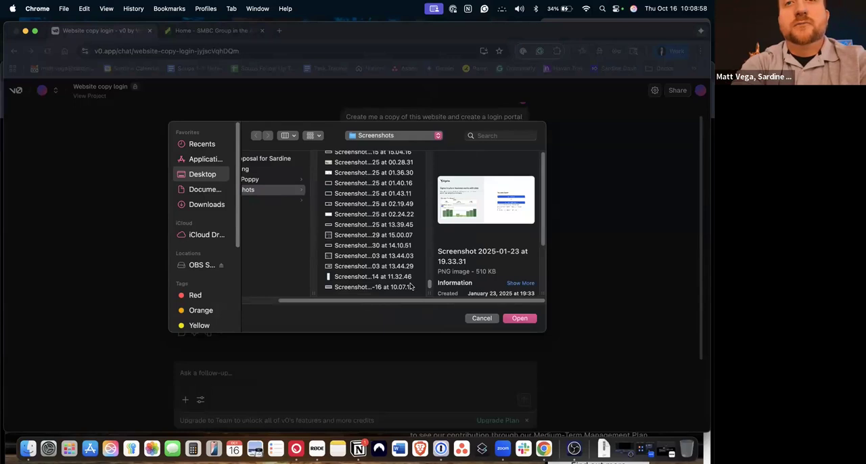
left_click(519, 318)
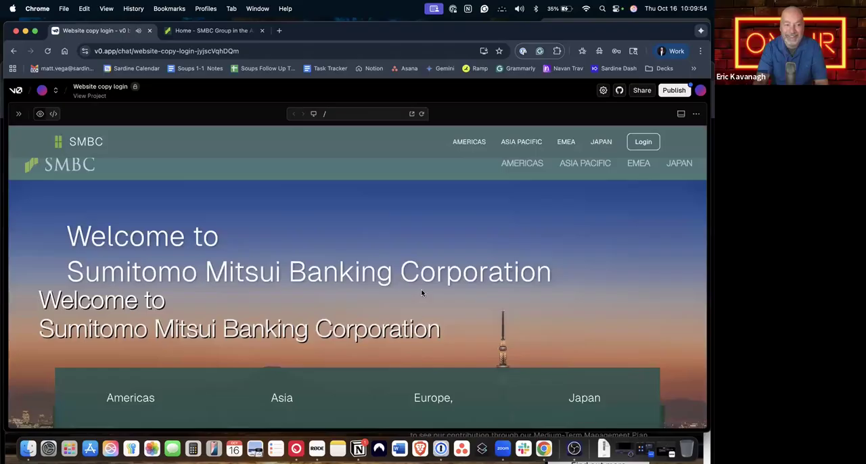
mouse_move(427, 236)
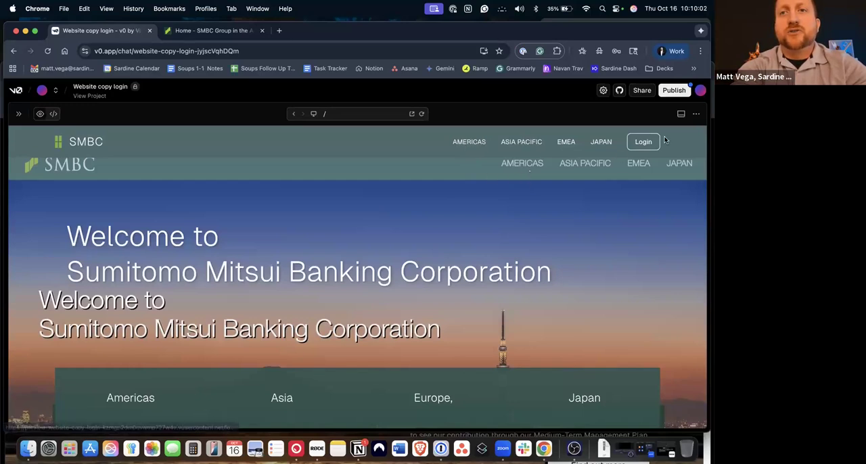
Open the clone's login page, focus the Email field and dismiss the autofill suggestion
left_click(641, 140)
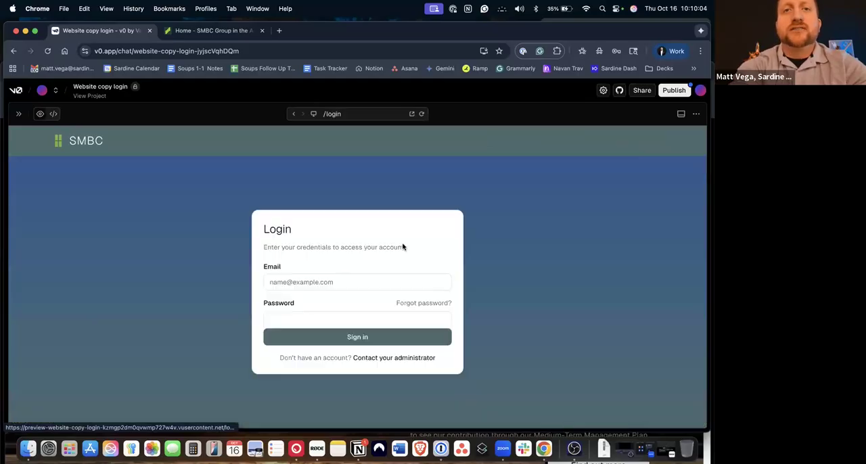
left_click(357, 281)
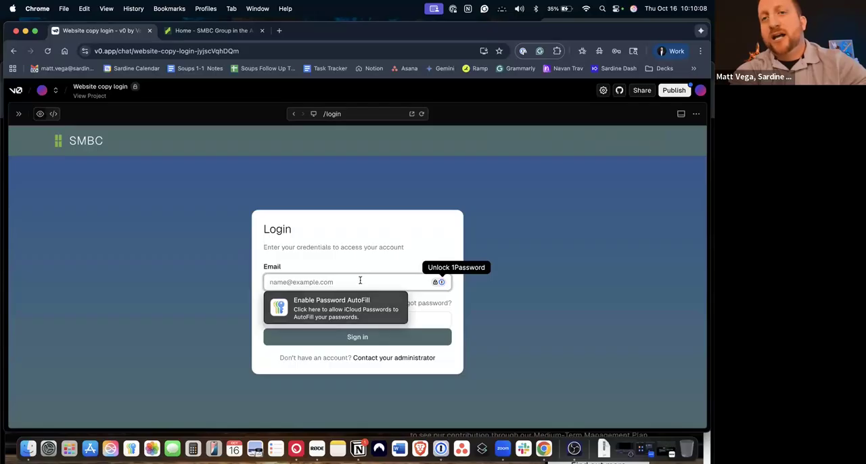
left_click(357, 337)
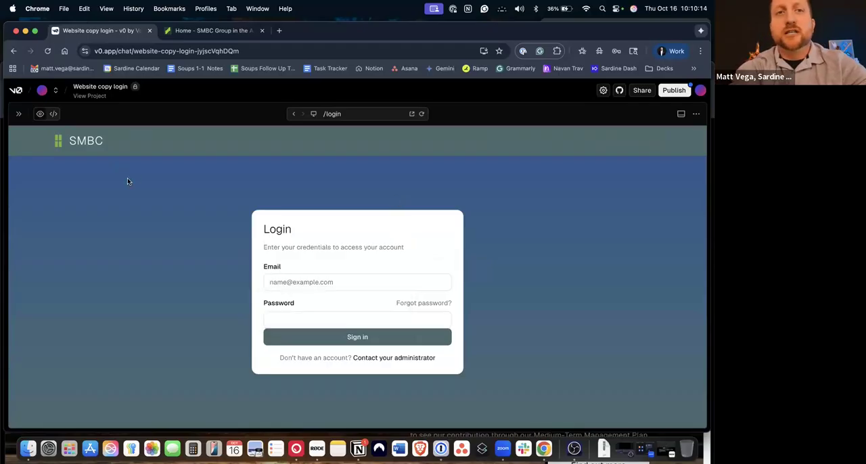
mouse_move(379, 264)
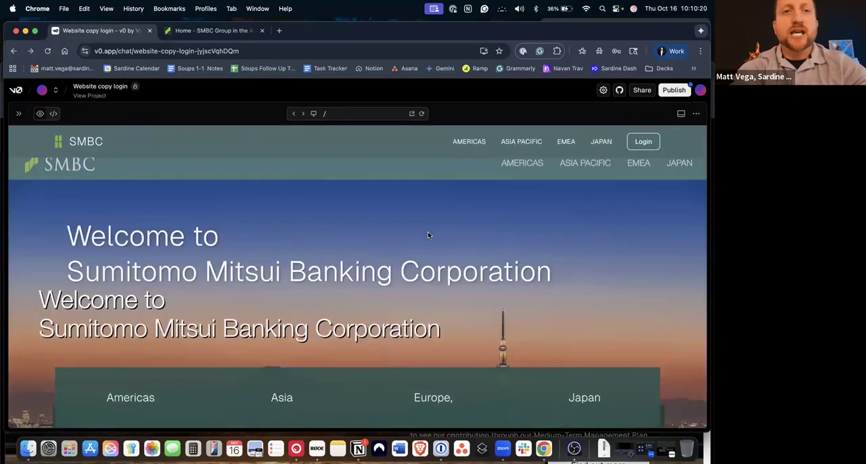
mouse_move(547, 249)
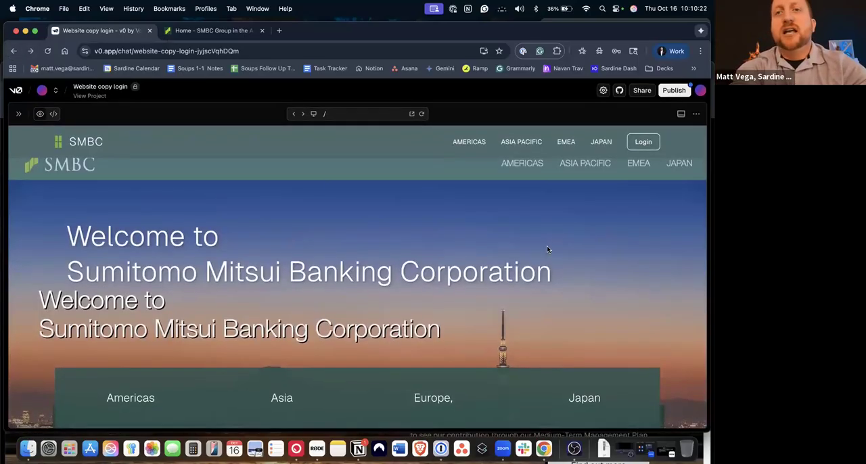
mouse_move(524, 194)
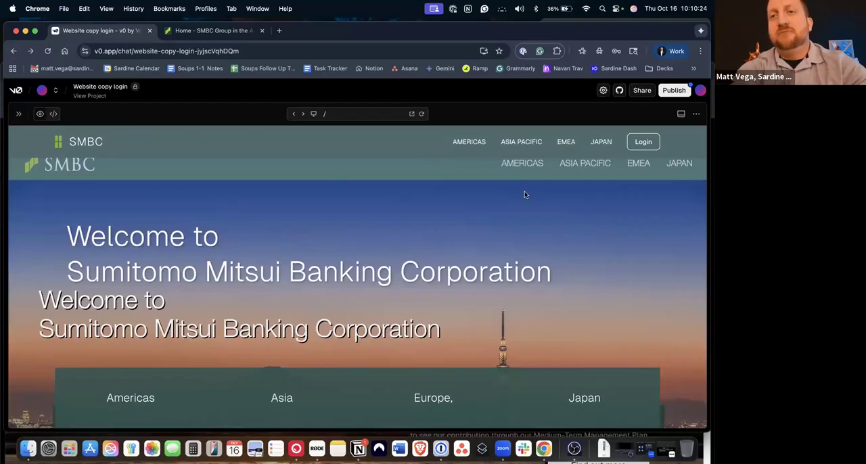
mouse_move(503, 224)
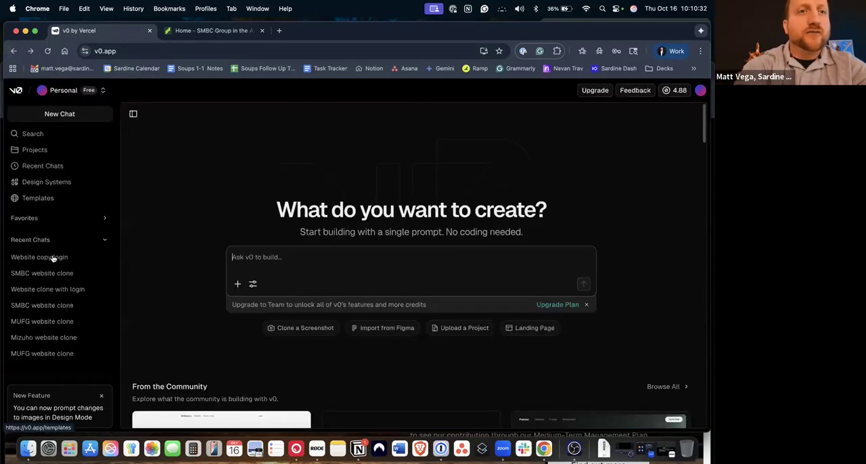
mouse_move(42, 272)
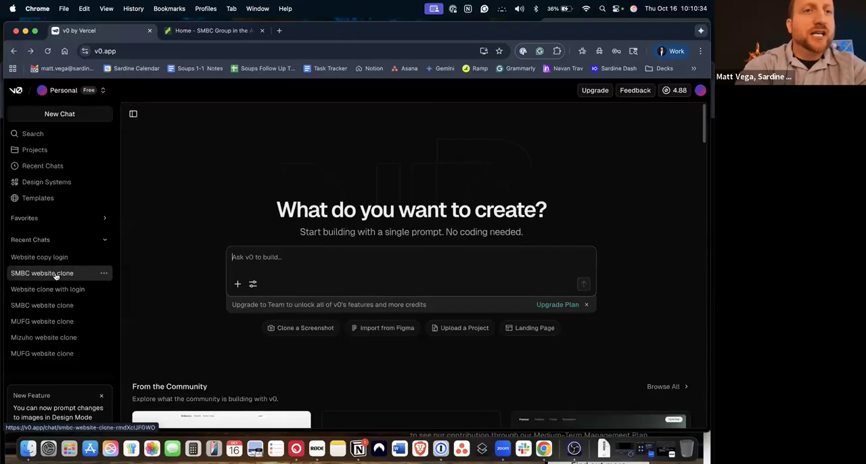
Reopen the SMBC clone chat and visit its About, Investor Relations and Sustainability pages
left_click(41, 271)
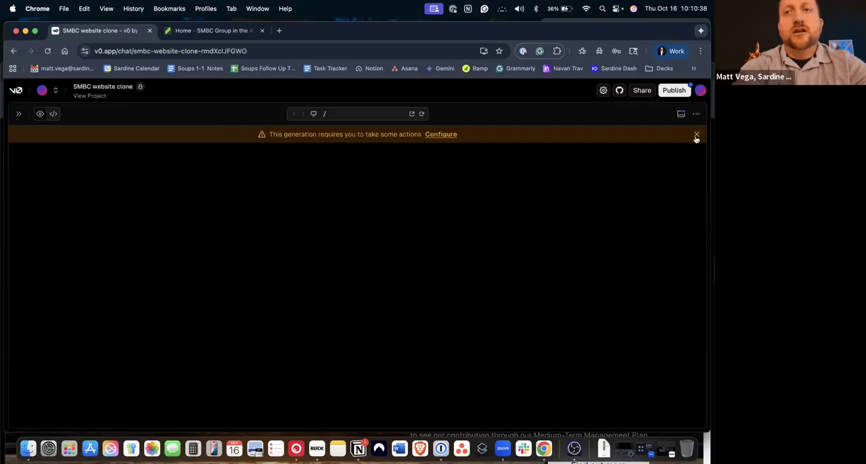
left_click(695, 134)
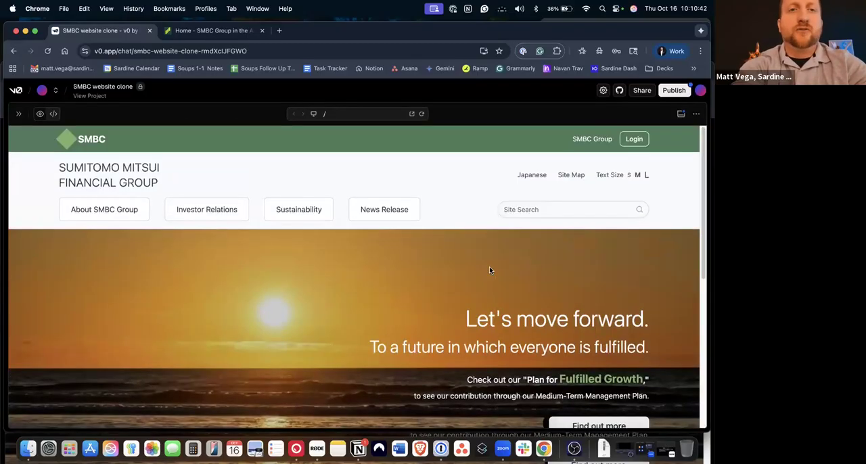
mouse_move(193, 260)
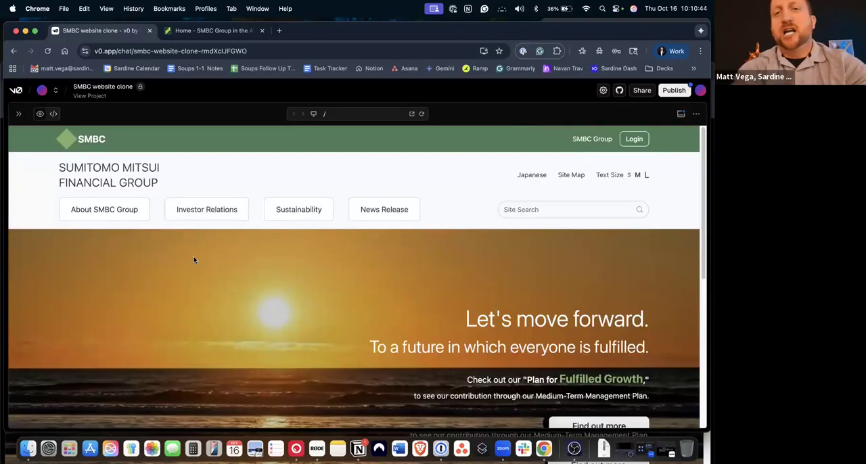
mouse_move(95, 206)
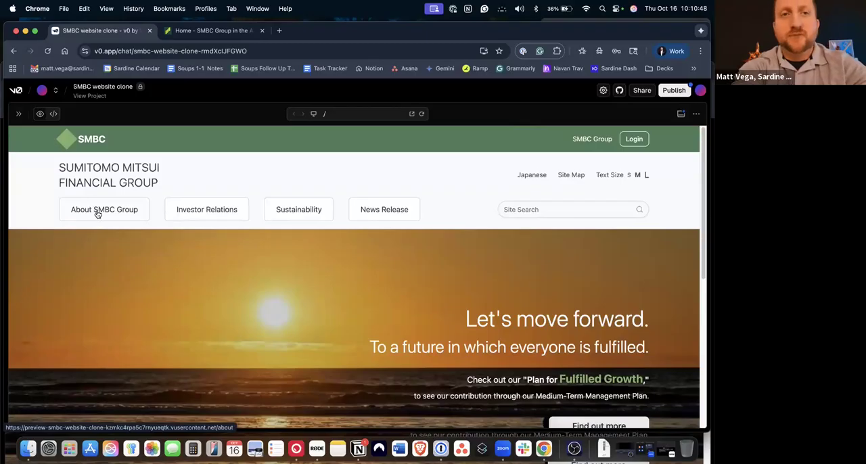
left_click(104, 208)
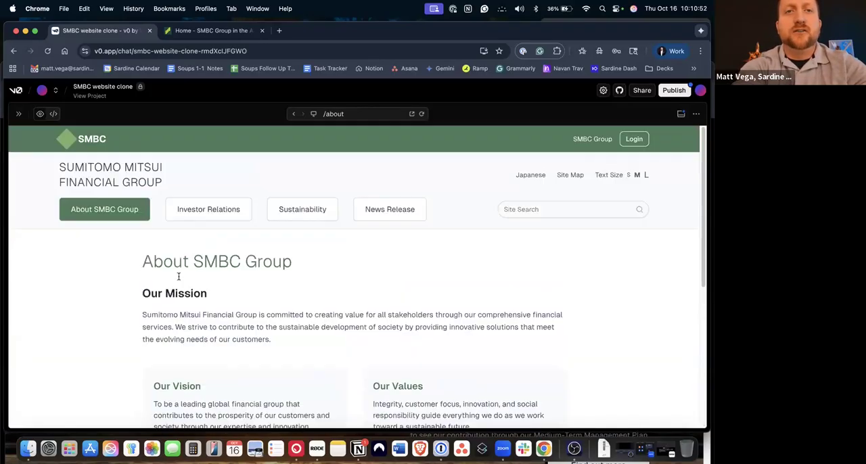
left_click(209, 208)
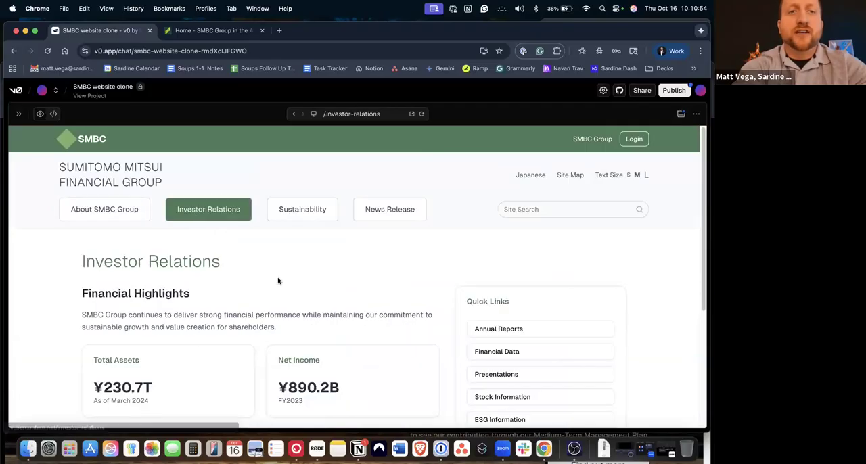
scroll("down", 3)
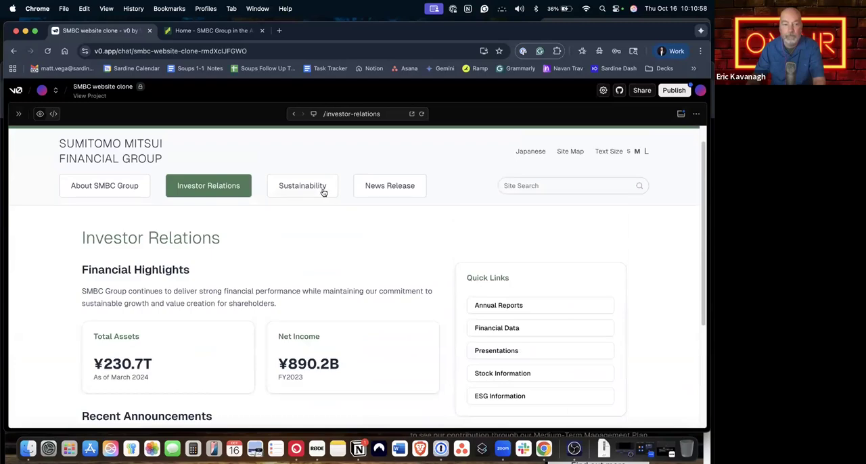
left_click(303, 185)
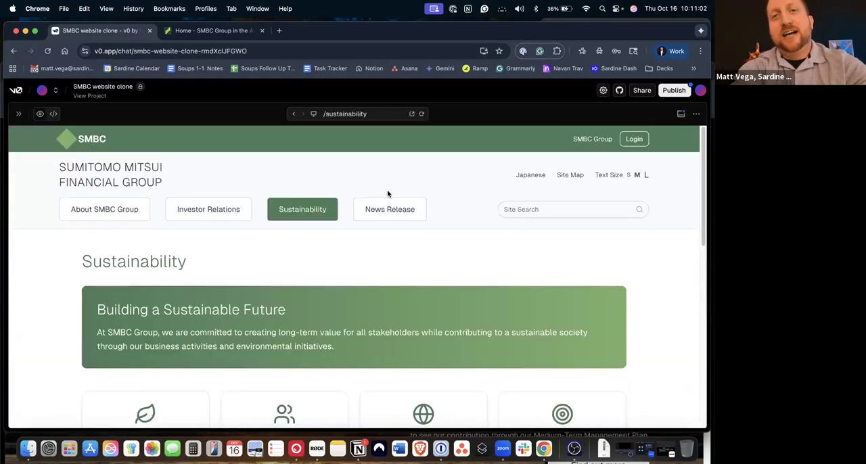
Browse the clone's News Release page, then open its fake login portal
left_click(390, 208)
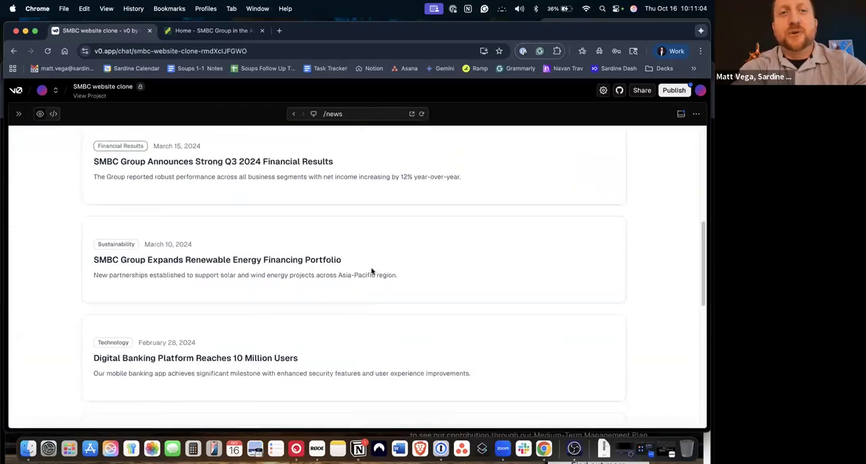
scroll("down", 3)
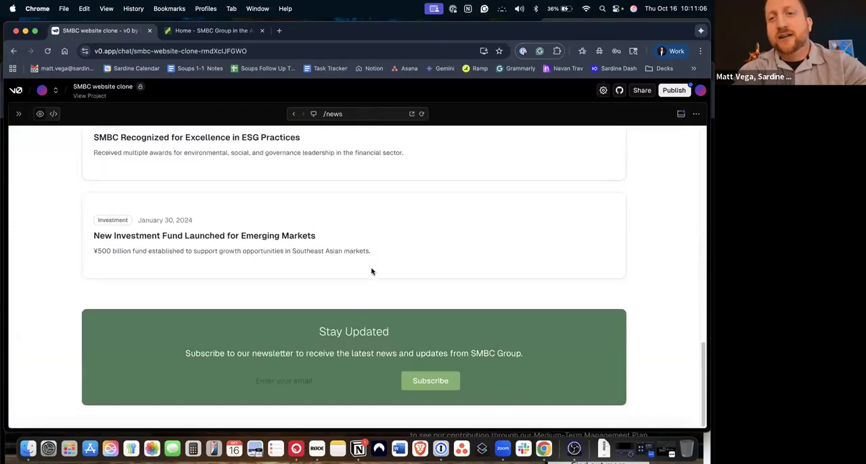
scroll("up", 3)
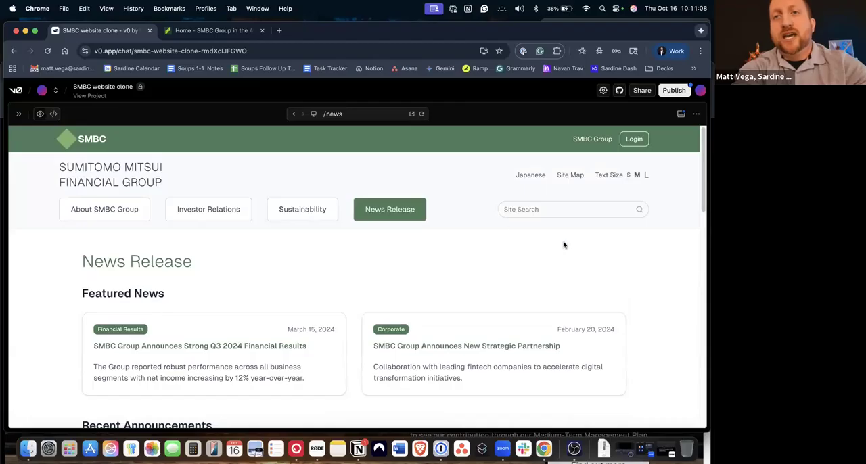
mouse_move(483, 206)
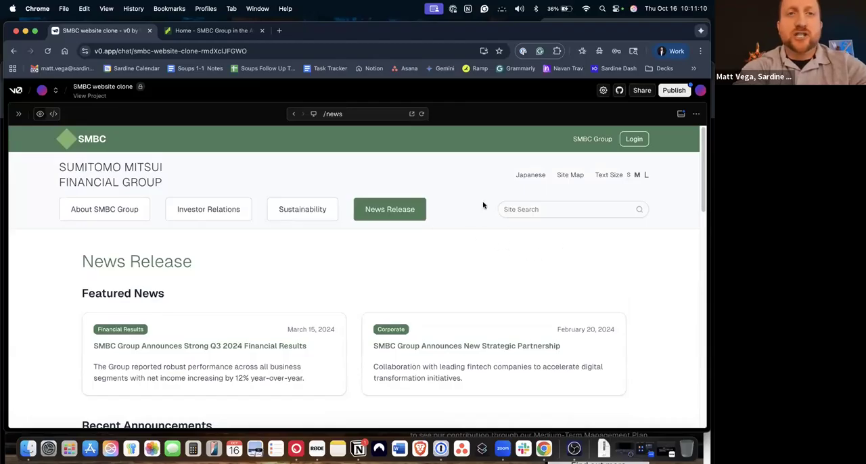
mouse_move(556, 272)
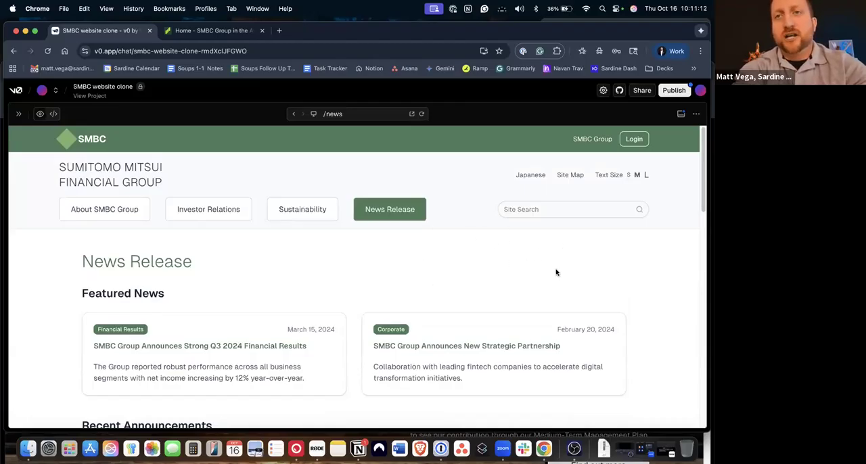
scroll("down", 3)
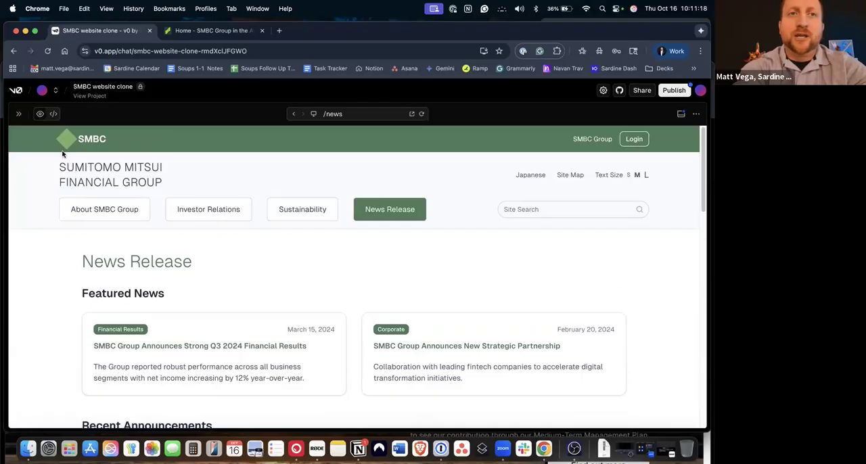
mouse_move(57, 185)
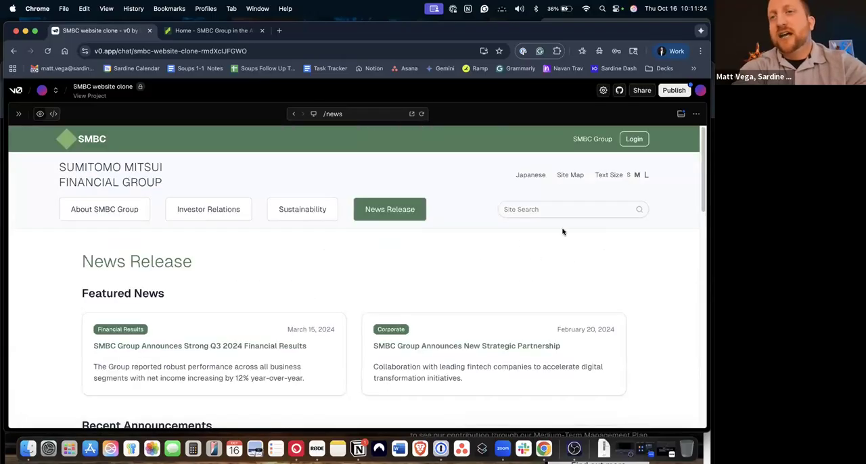
scroll("down", 3)
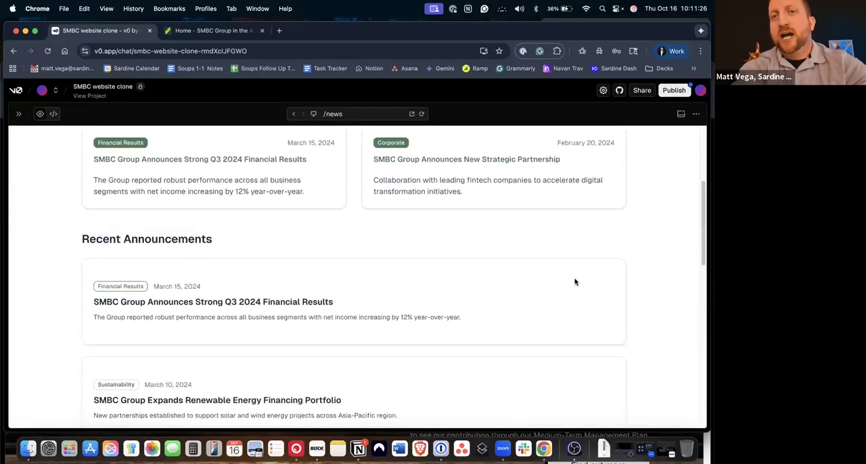
scroll("up", 3)
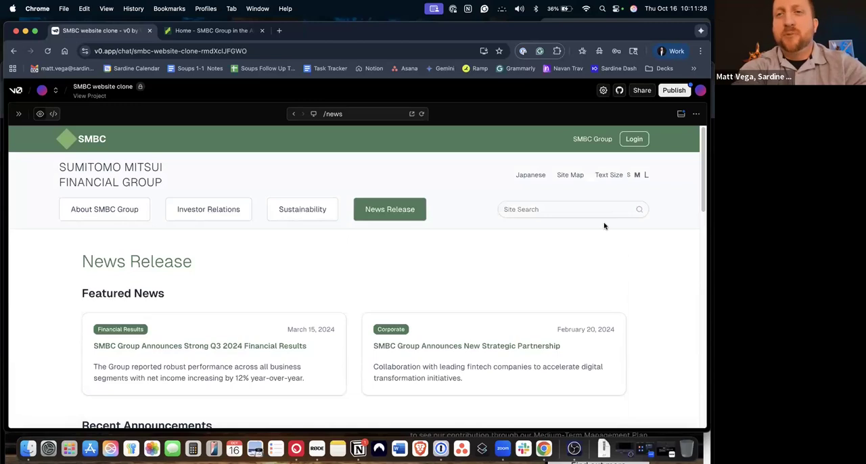
left_click(633, 138)
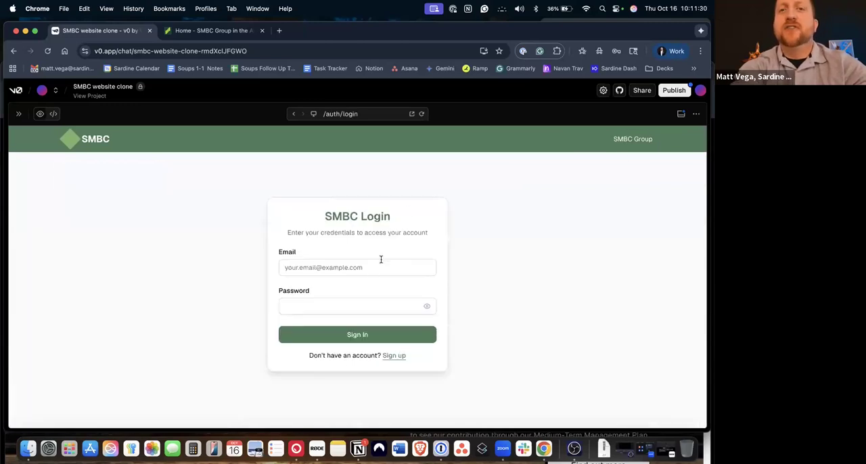
mouse_move(460, 226)
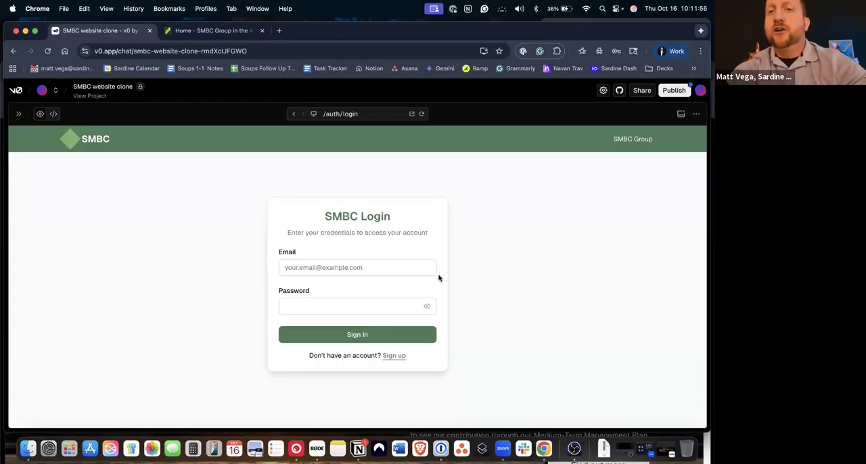
mouse_move(400, 279)
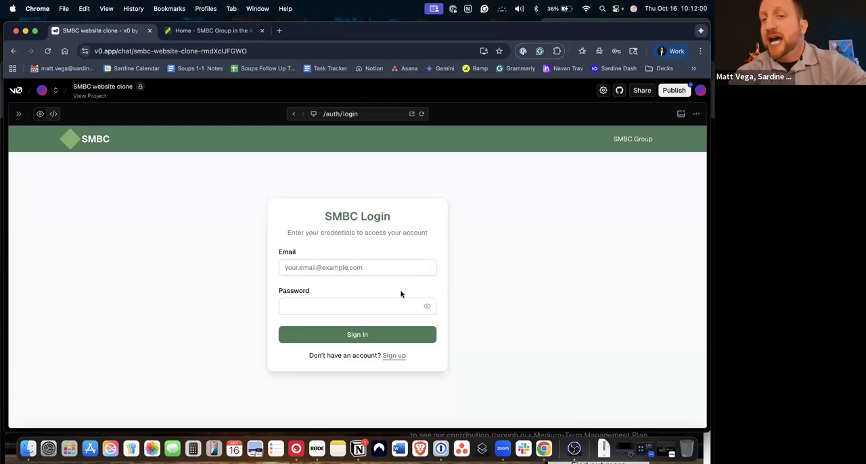
mouse_move(391, 299)
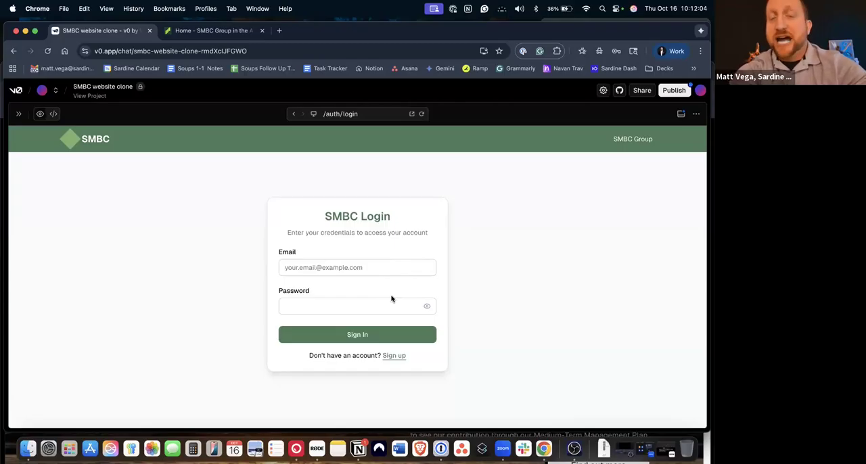
mouse_move(363, 292)
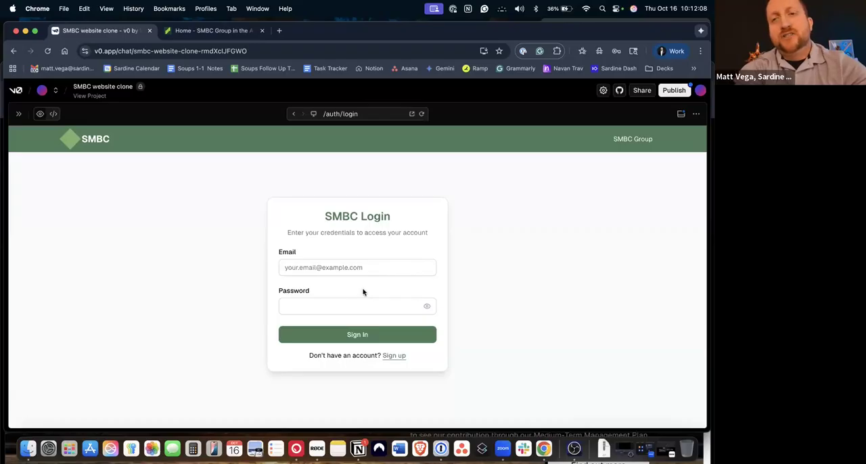
mouse_move(471, 310)
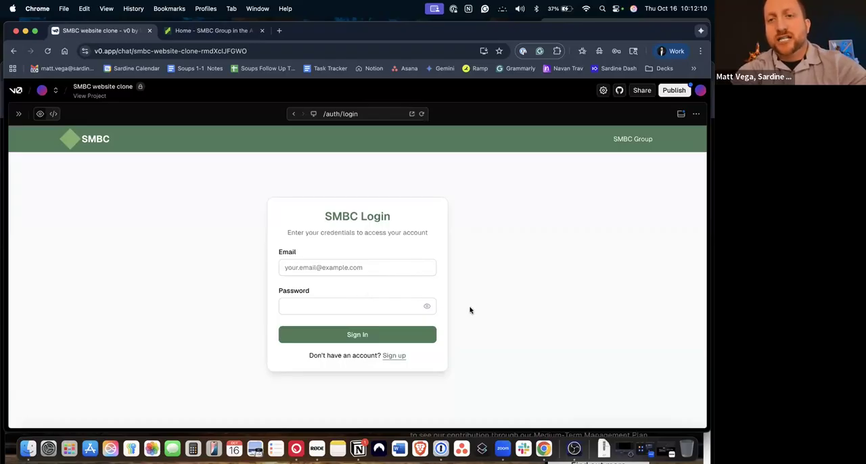
mouse_move(474, 300)
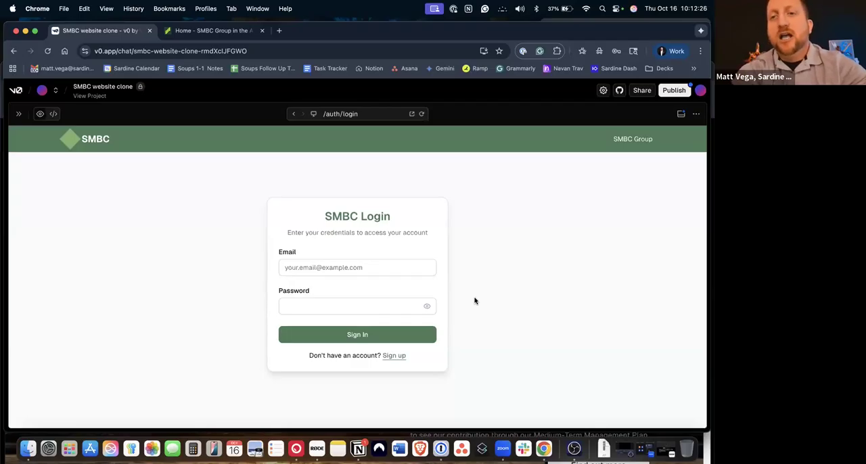
mouse_move(433, 259)
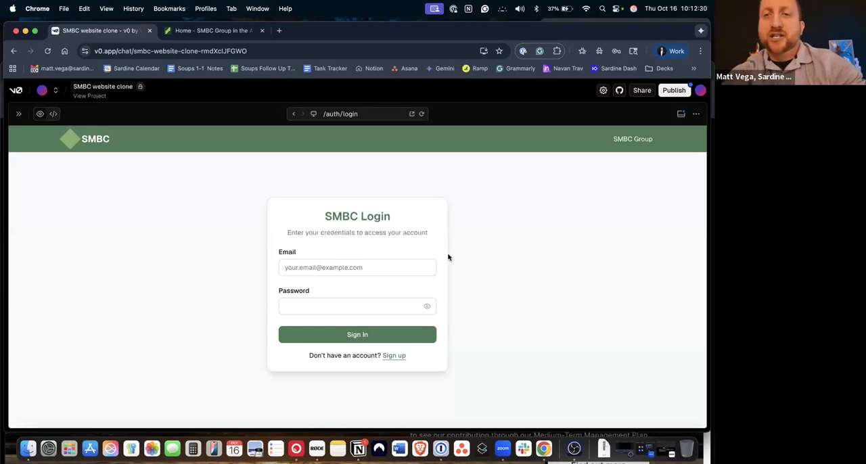
mouse_move(315, 248)
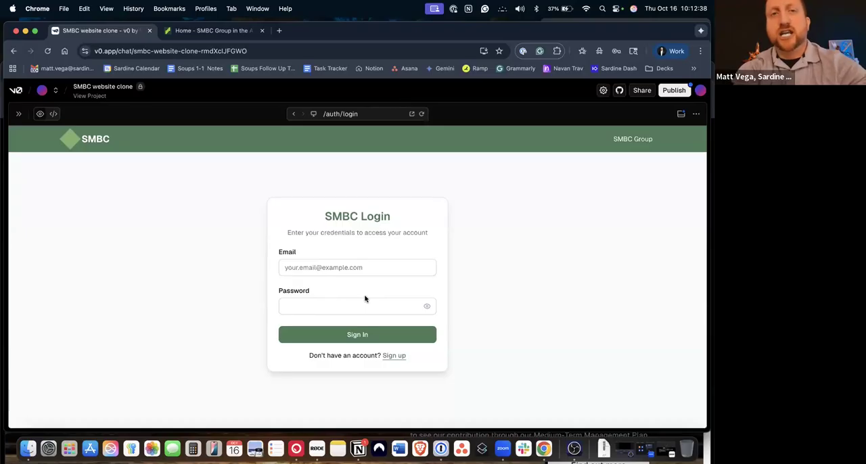
mouse_move(330, 245)
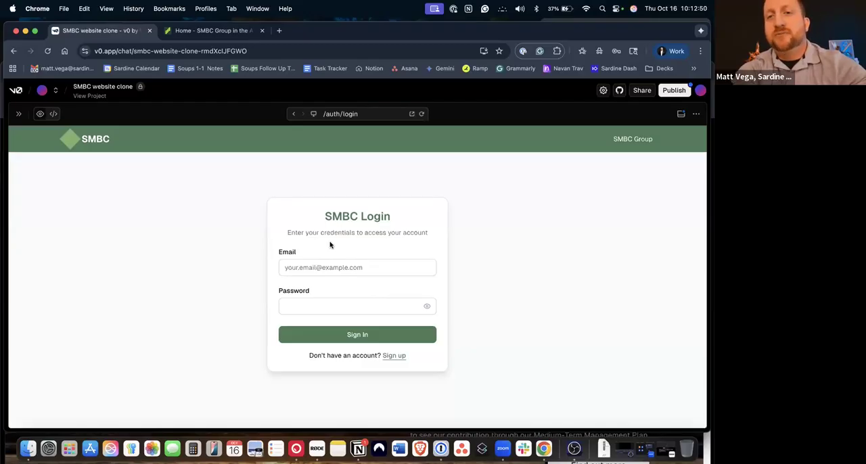
mouse_move(346, 240)
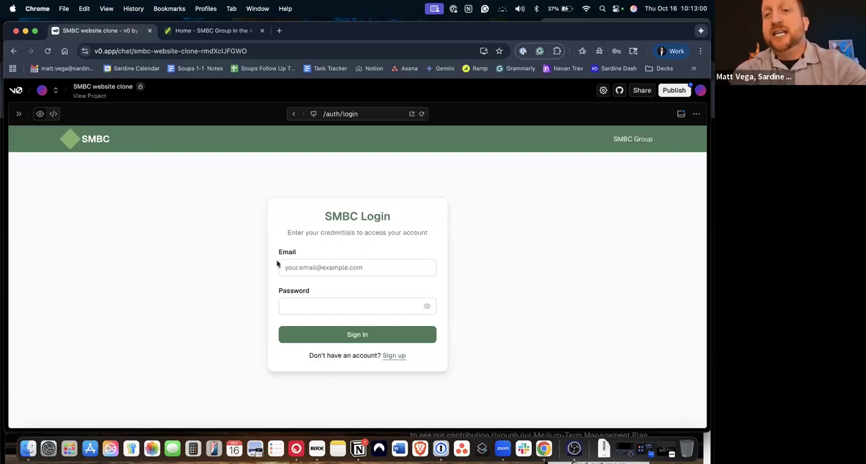
mouse_move(439, 314)
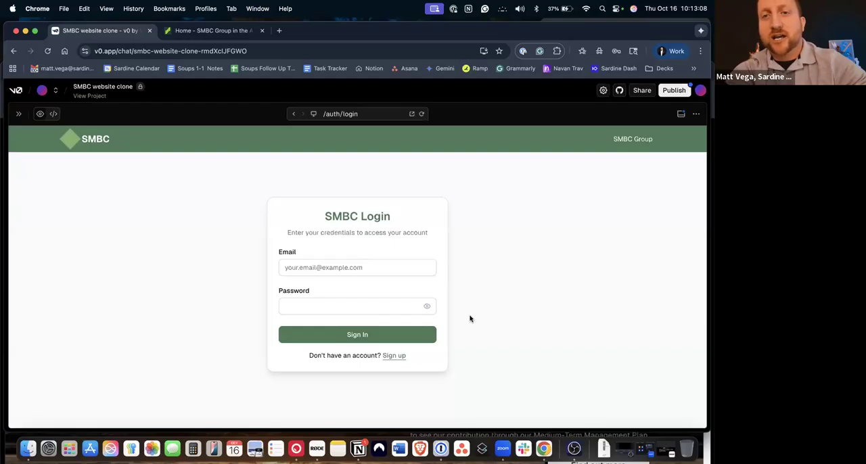
mouse_move(262, 254)
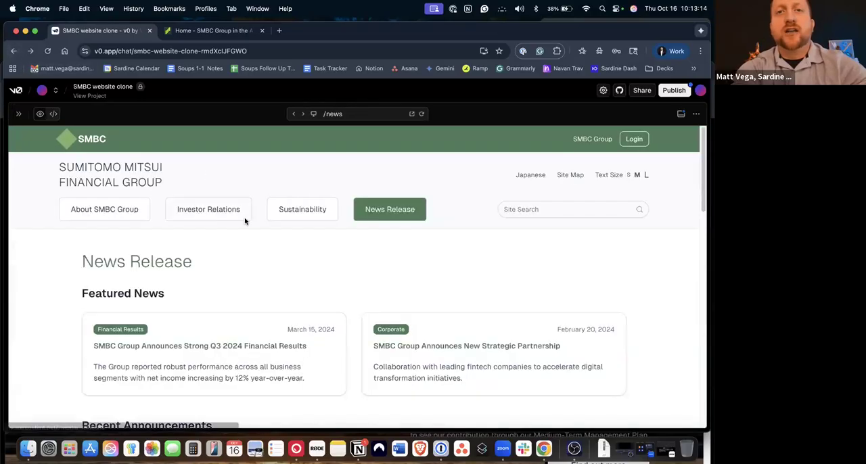
View the clone's Investor Relations page, then its About SMBC Group page
left_click(208, 208)
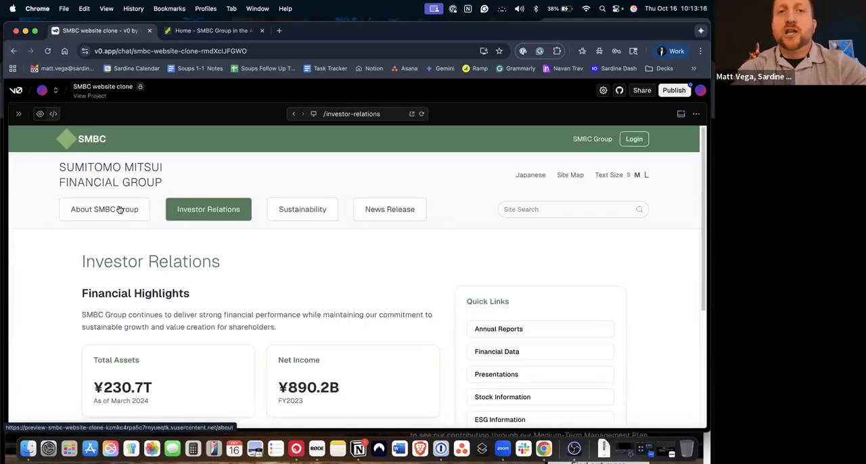
left_click(104, 208)
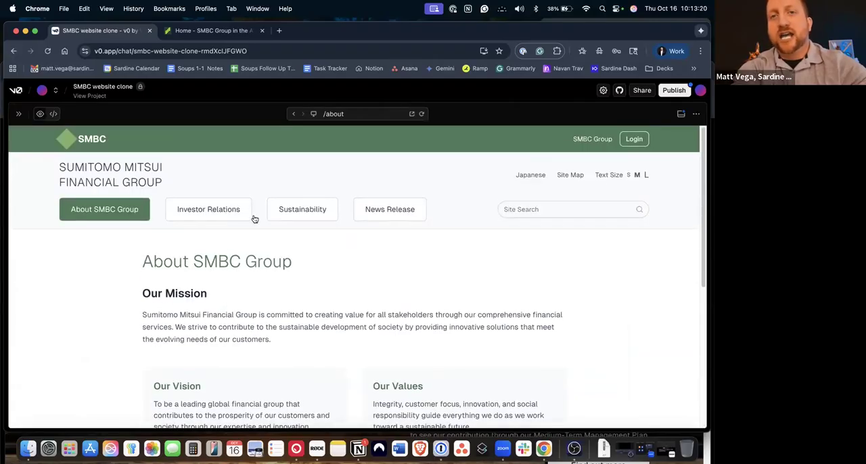
mouse_move(230, 224)
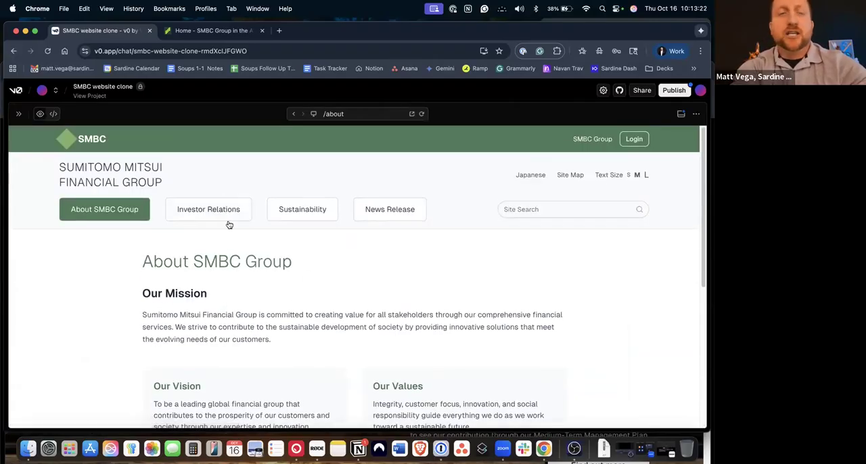
mouse_move(279, 251)
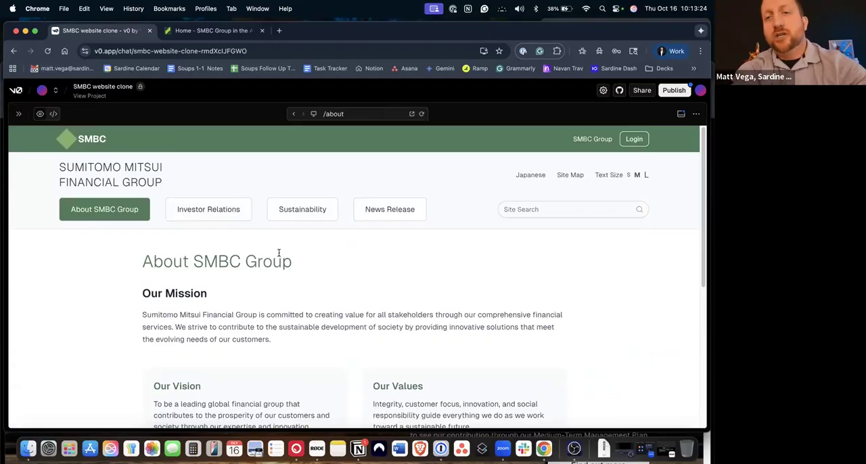
mouse_move(339, 198)
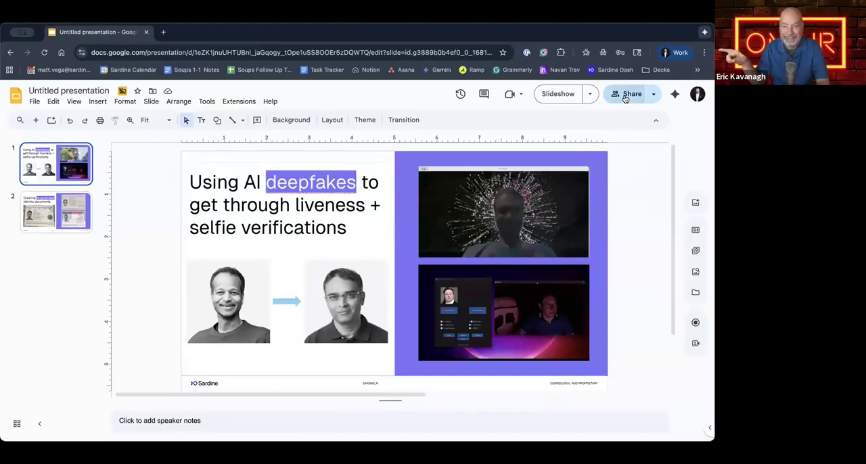
Skip the naming prompt in Share and start the deepfakes deck as a full-screen slideshow
left_click(630, 93)
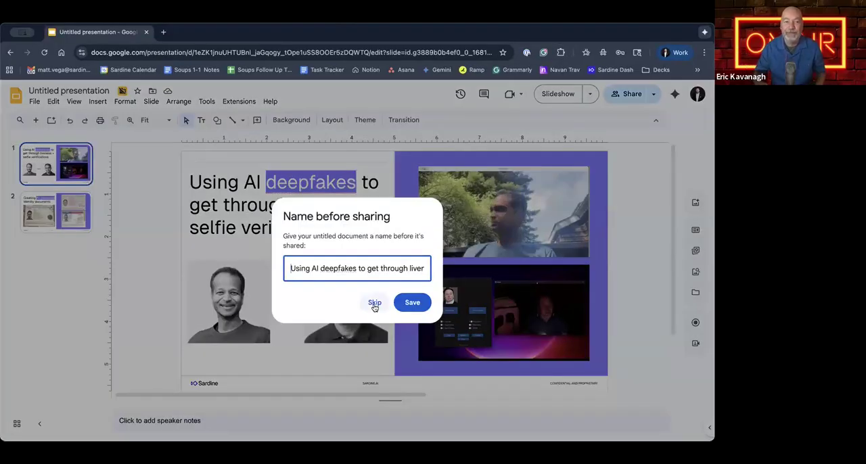
left_click(374, 303)
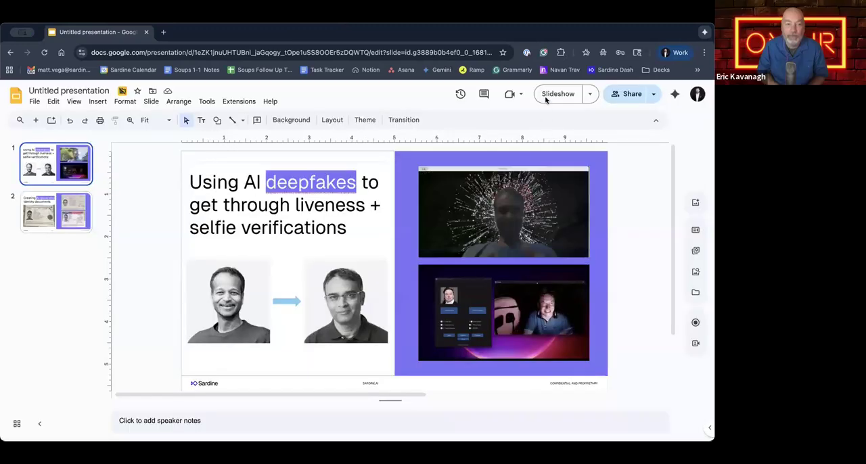
left_click(558, 93)
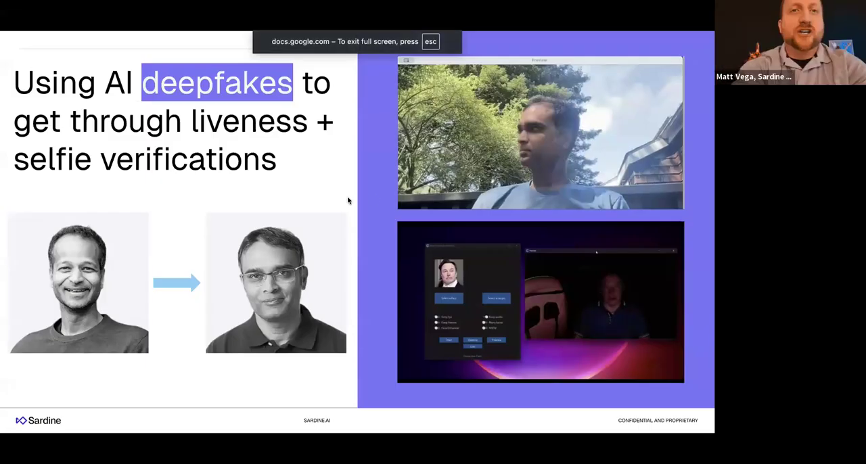